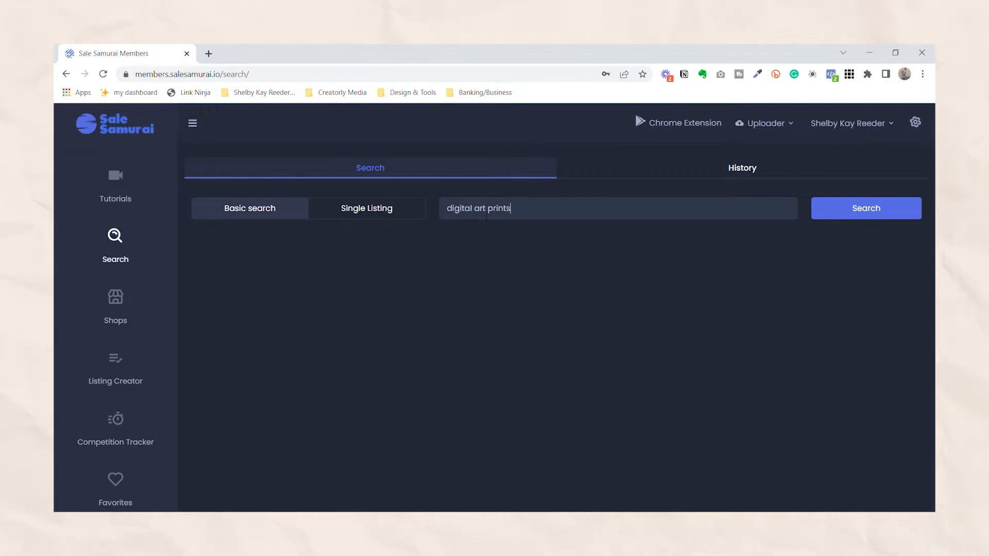
# Search Sale Samurai for 'digital art prints' and scroll through the Tags and Suggestions tables.
pyautogui.click(865, 208)
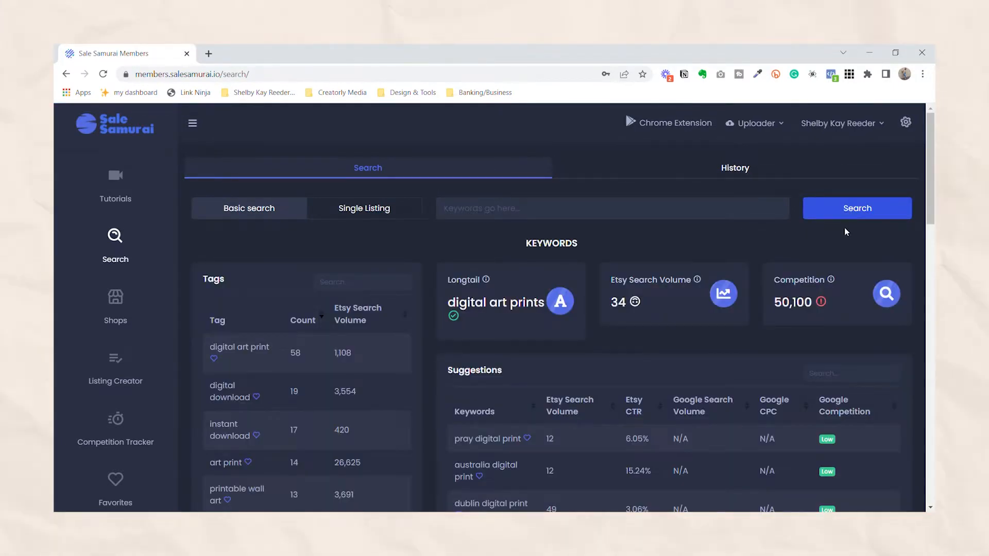
pyautogui.scroll(-3)
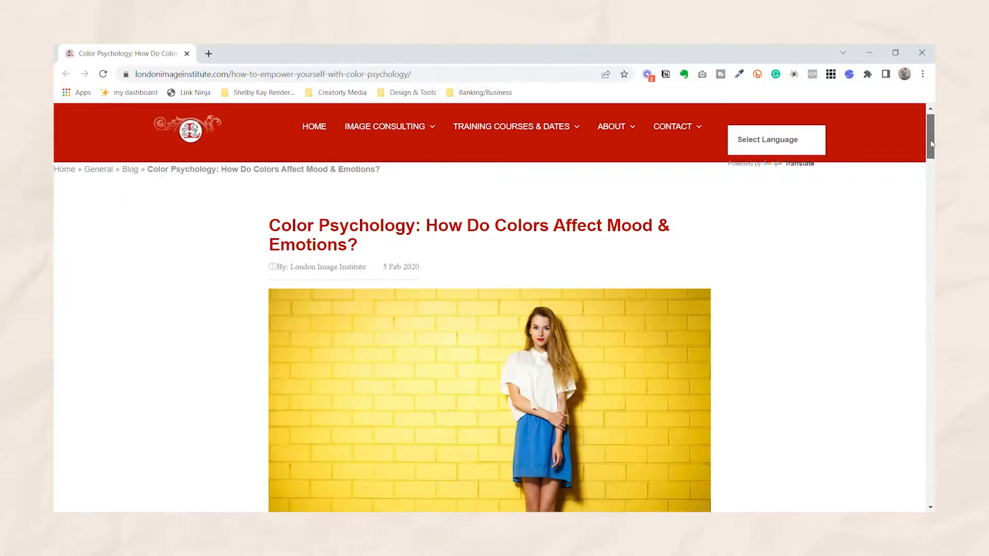
# Scroll the London Image Institute article down to the 'The Meaning of Colors' section.
pyautogui.scroll(-3)
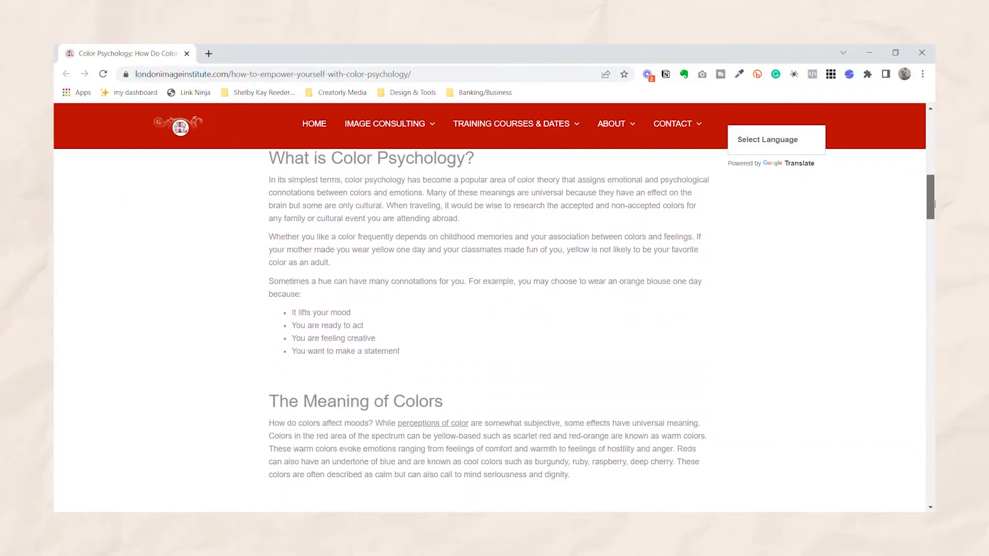
pyautogui.scroll(-3)
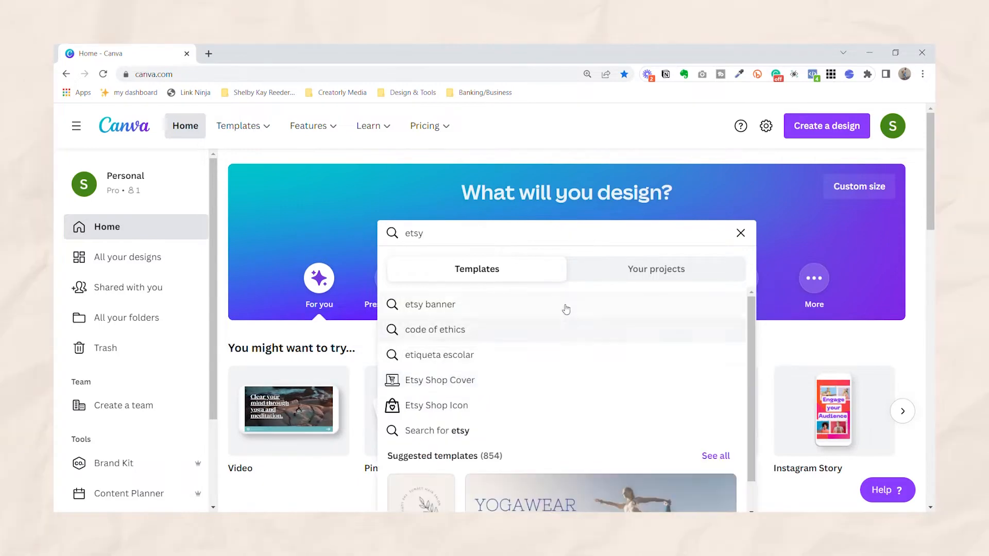
# Browse Canva's 'etsy' suggestions such as Etsy banner, shop cover and shop icon.
pyautogui.click(428, 304)
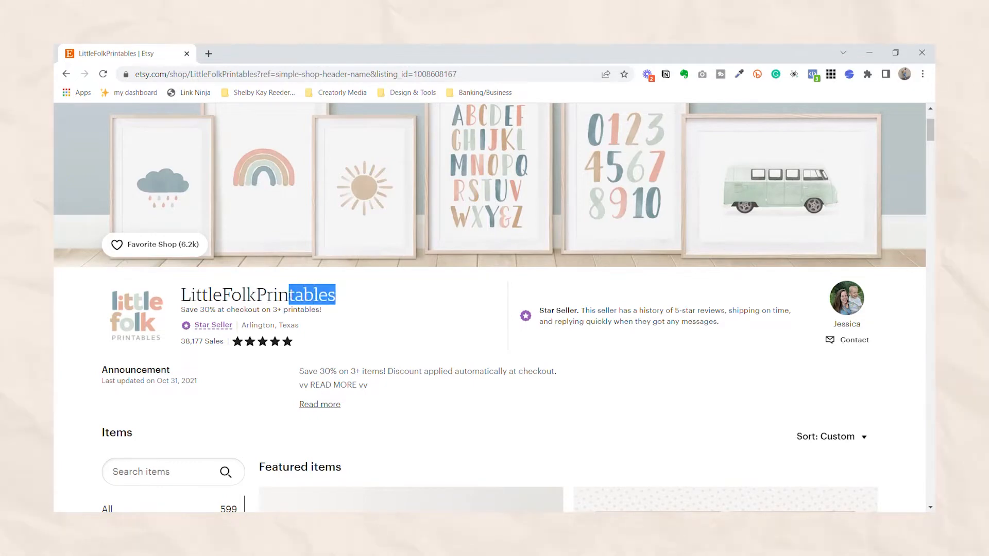
# Scroll the LittleFolkPrintables shop past Featured items and sections to its About story.
pyautogui.scroll(-3)
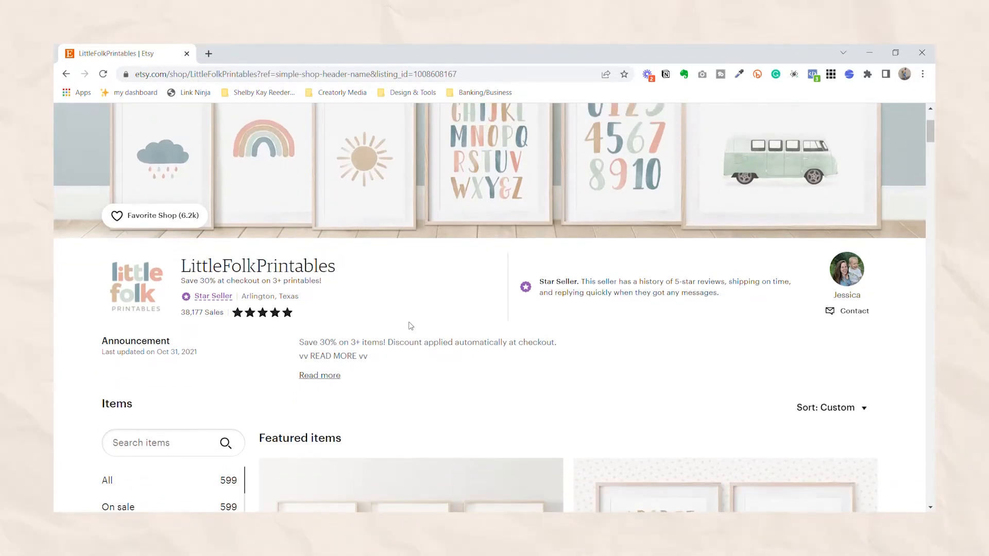
pyautogui.scroll(-3)
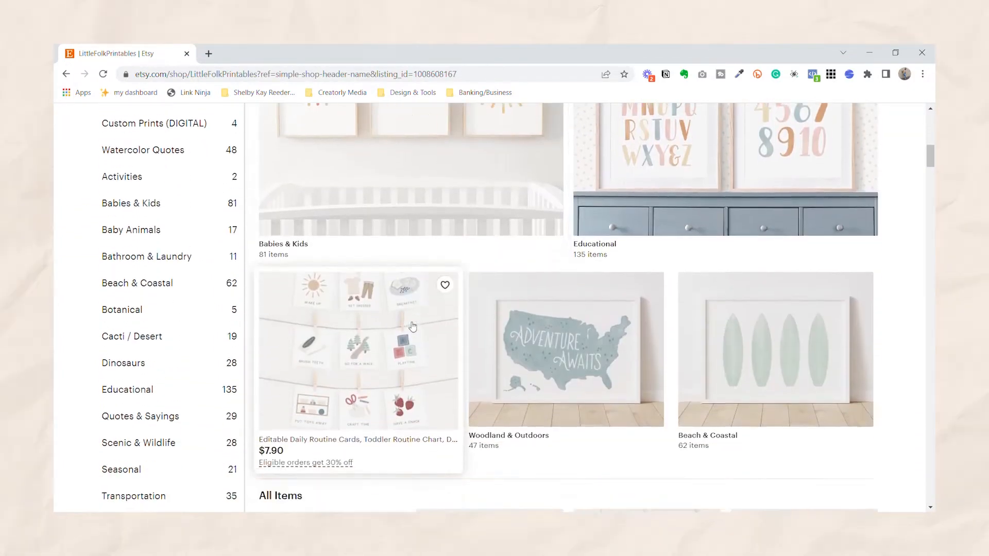
pyautogui.scroll(-3)
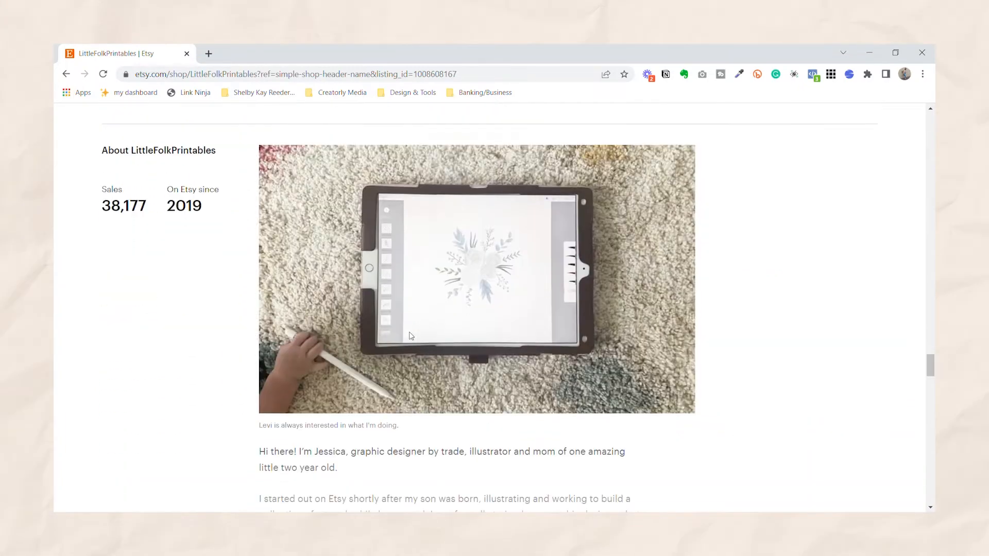
pyautogui.scroll(-3)
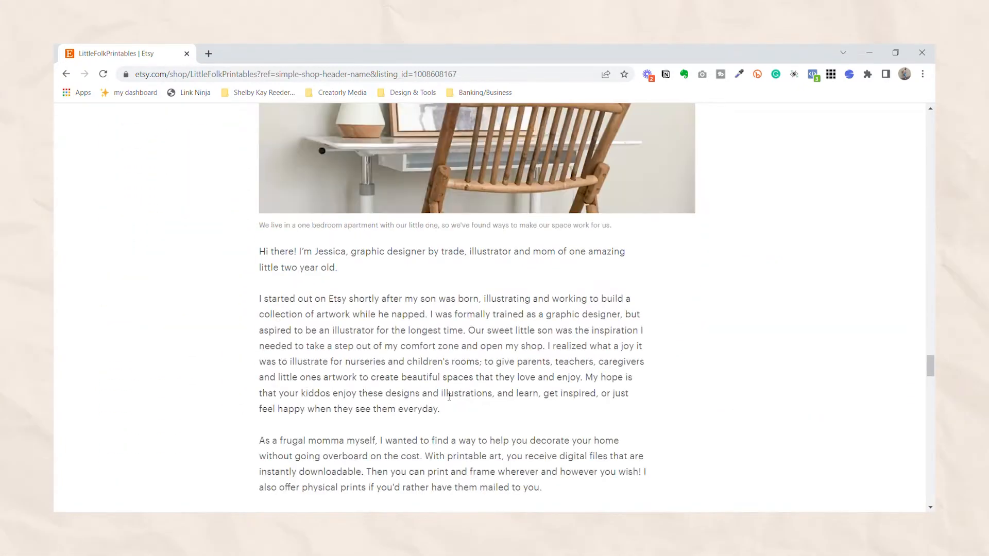
pyautogui.scroll(-3)
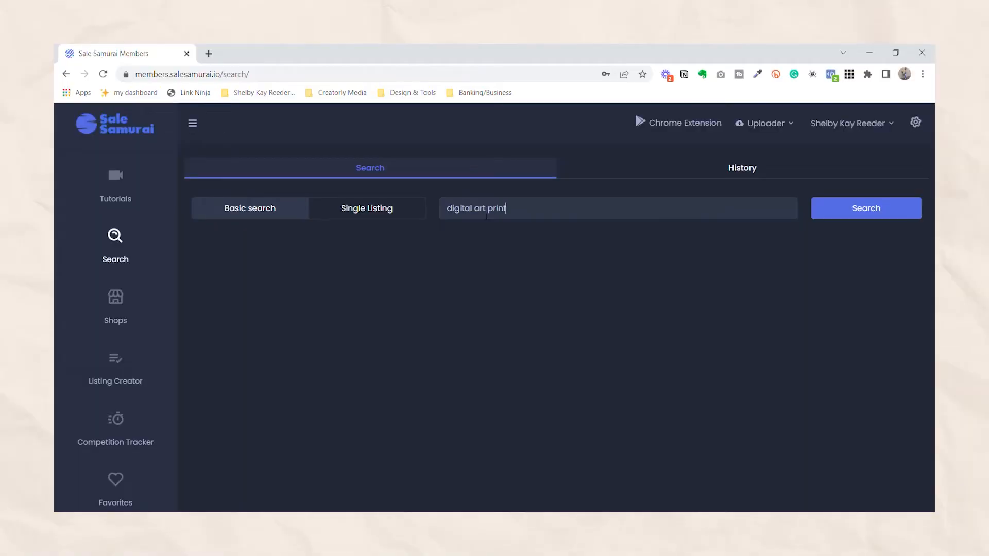
# Search 'digital art print' and review its tags, search volume 34 and competition 50,100.
pyautogui.click(865, 208)
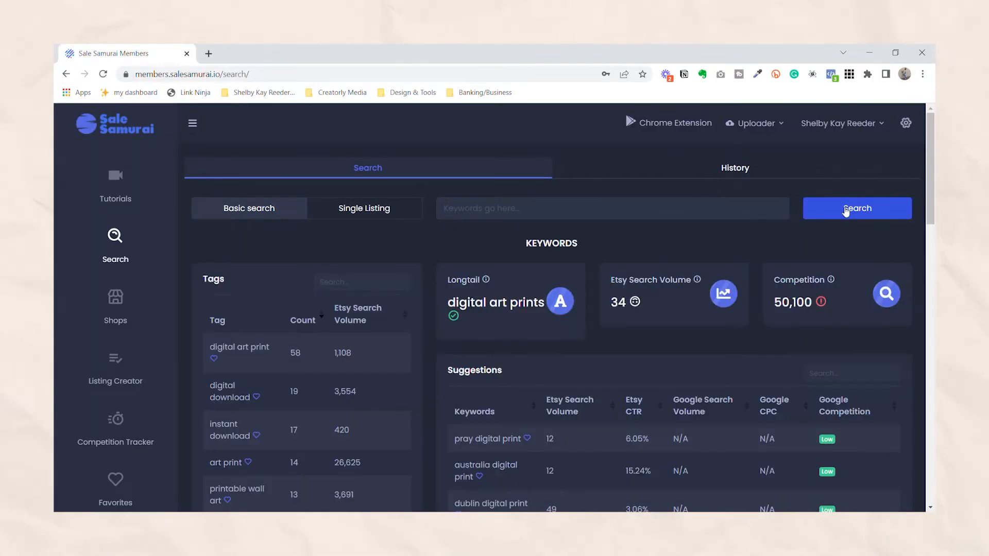
pyautogui.scroll(-3)
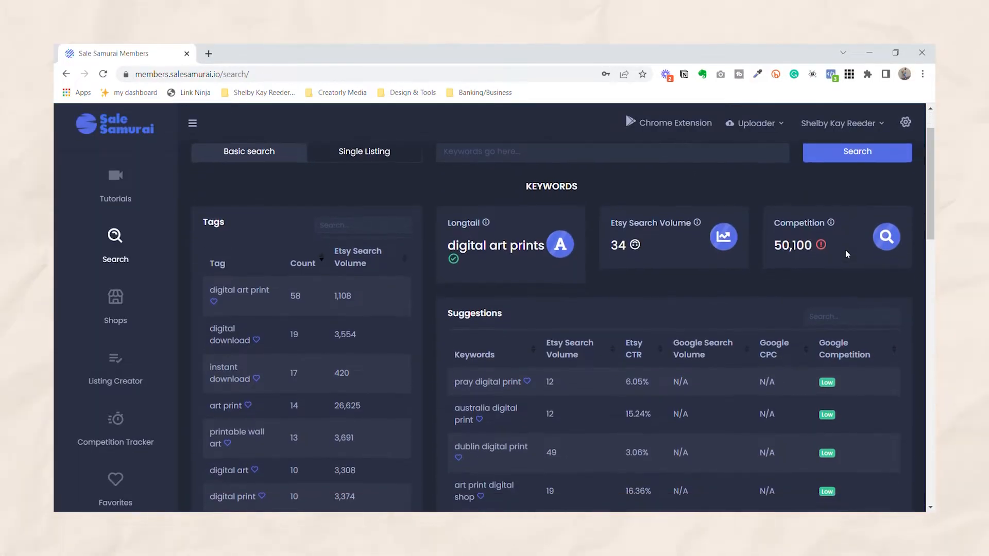
pyautogui.scroll(-3)
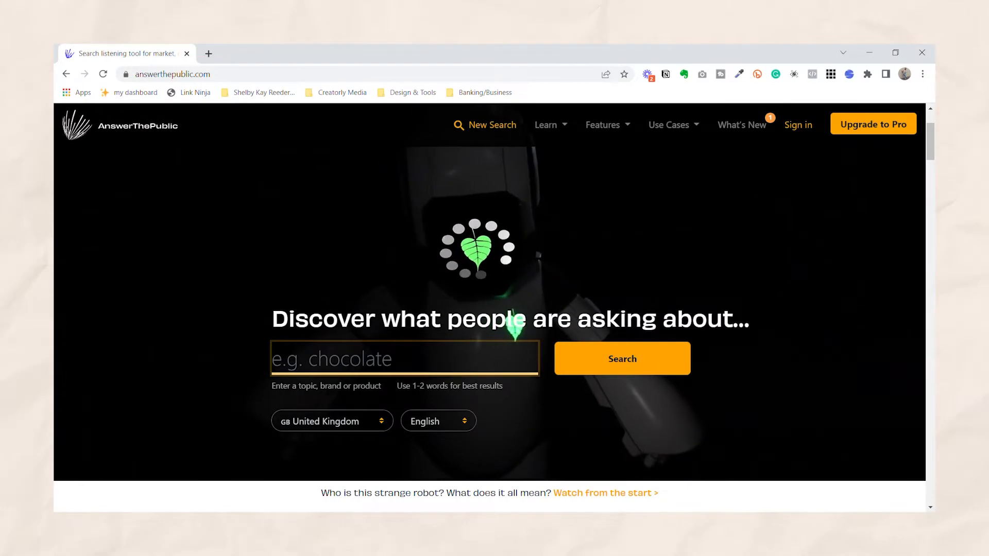
# Try an AnswerThePublic search for 'art printables'.
pyautogui.write('art printab')
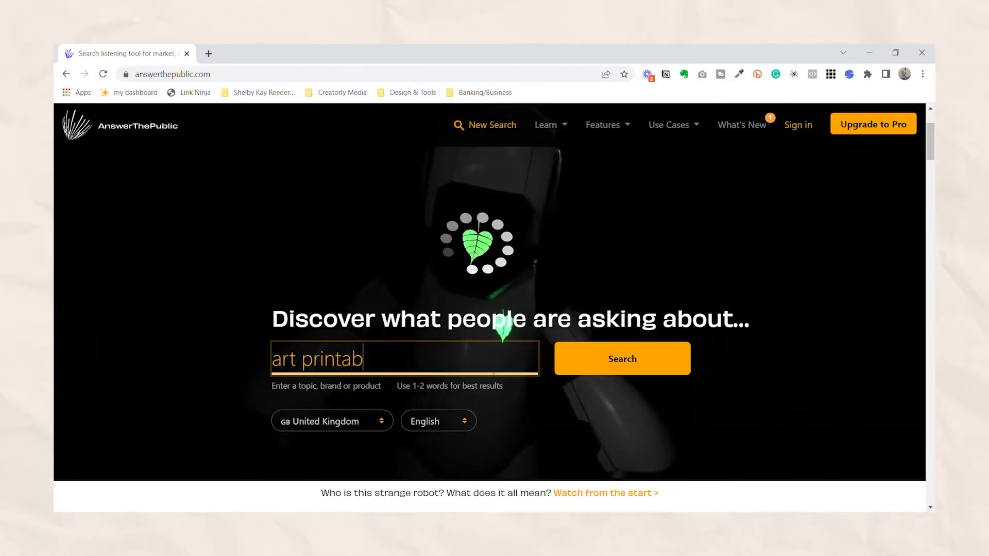
pyautogui.click(621, 358)
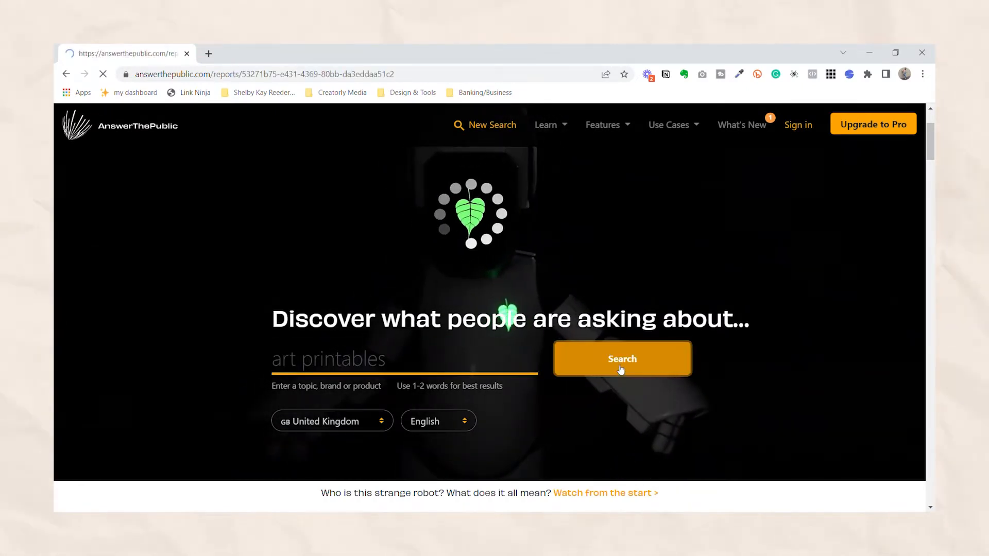
pyautogui.click(621, 358)
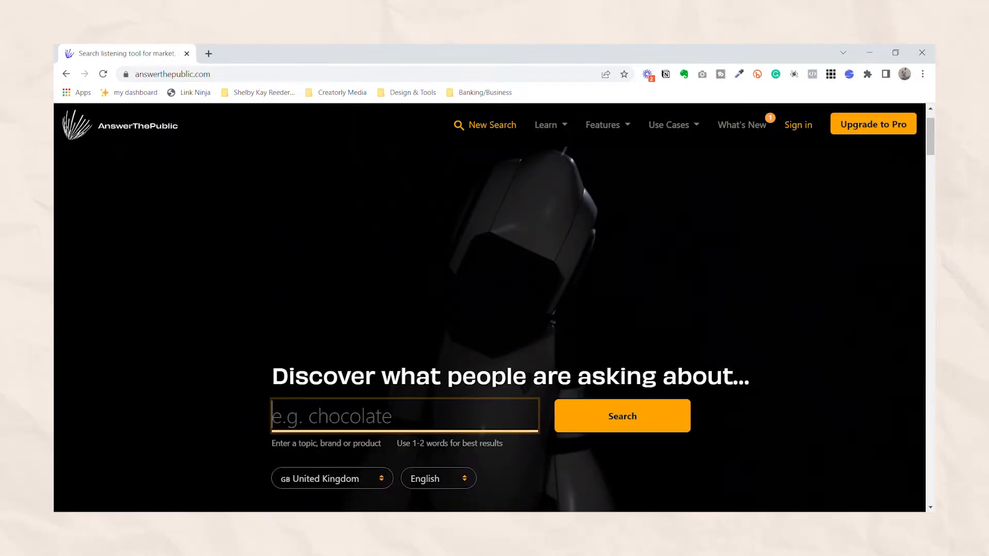
# Generate the 'digital art' question report and scroll through its 371 results.
pyautogui.write('digital art')
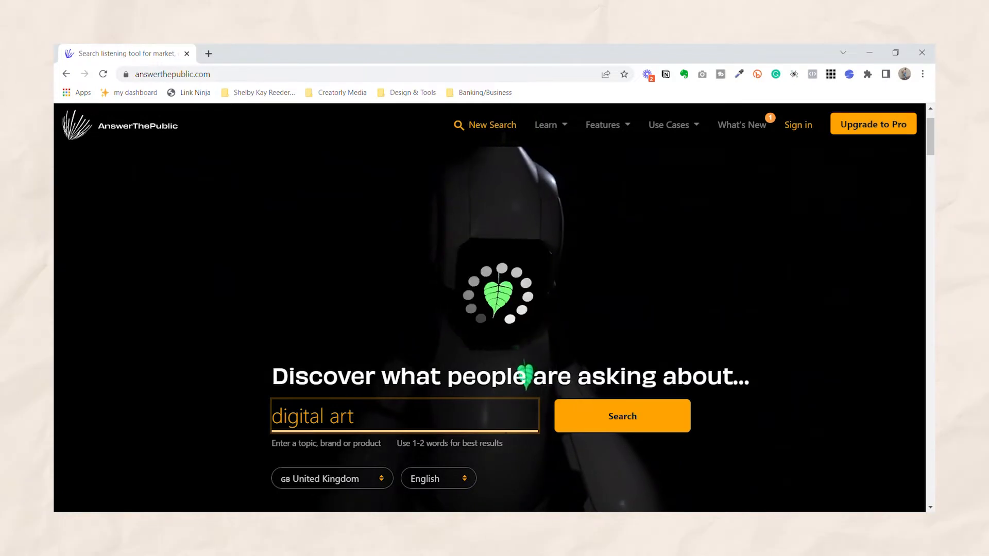
pyautogui.click(621, 415)
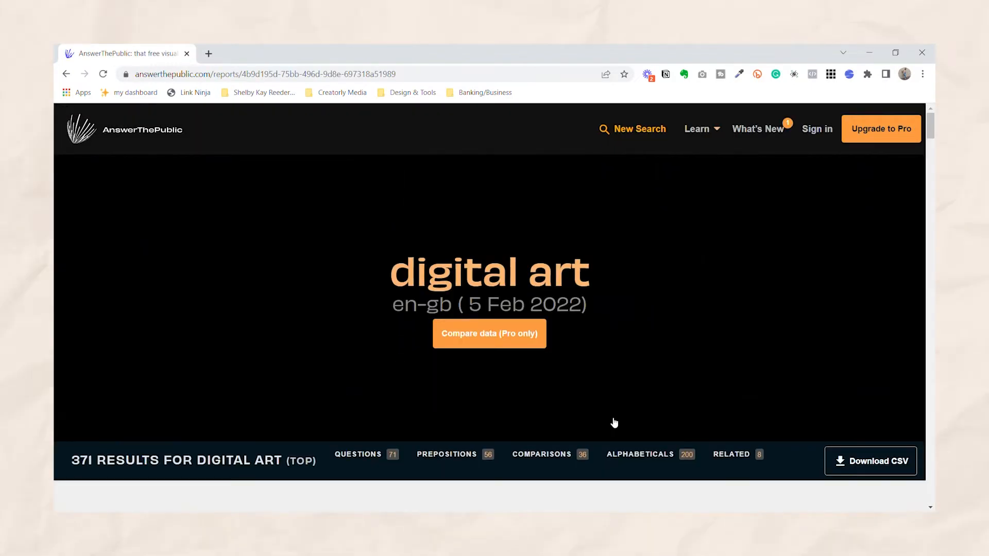
pyautogui.scroll(-3)
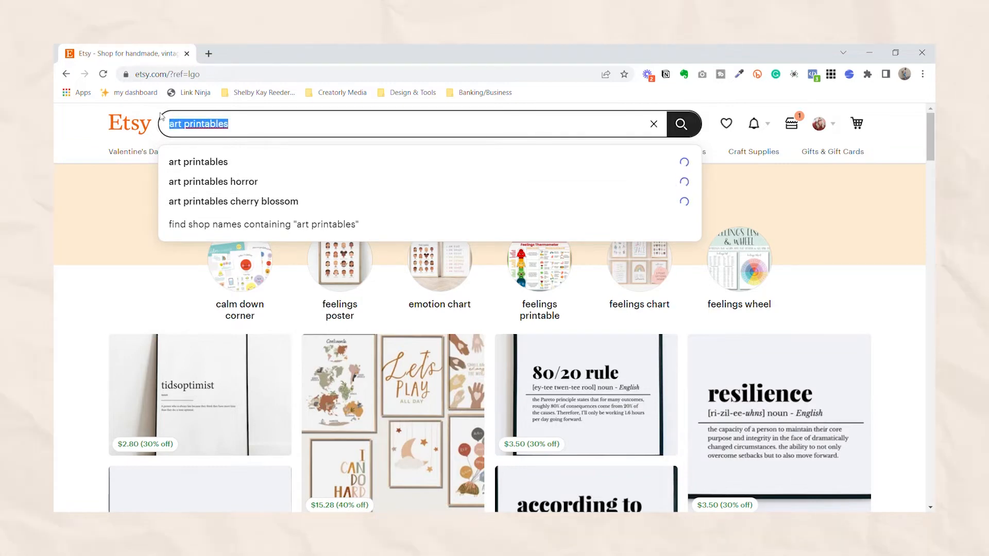
# Type 'digital a' into the Etsy search bar and review the autocomplete suggestions.
pyautogui.write('digital a')
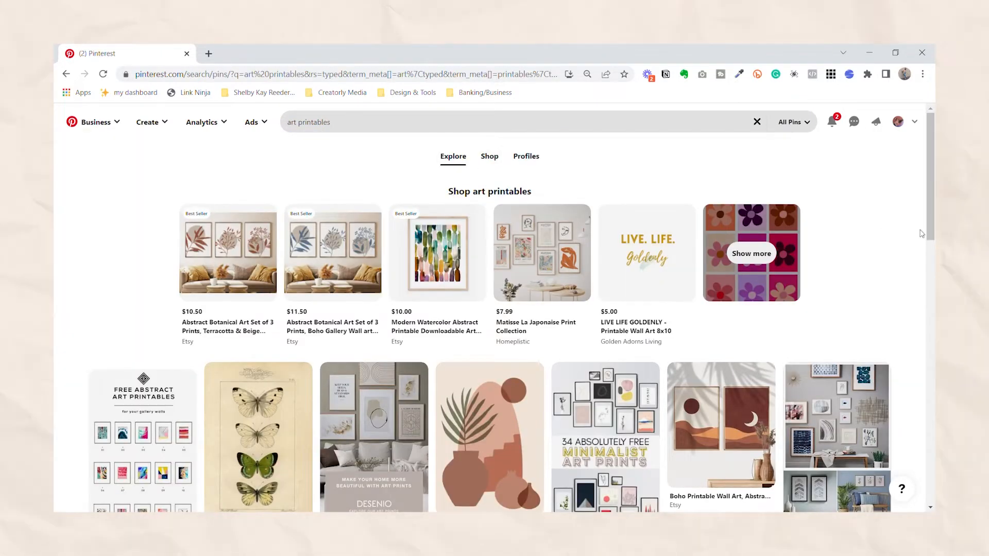
# Scroll through Pinterest's art printables grid of shoppable Etsy prints and gallery wall pins.
pyautogui.scroll(-3)
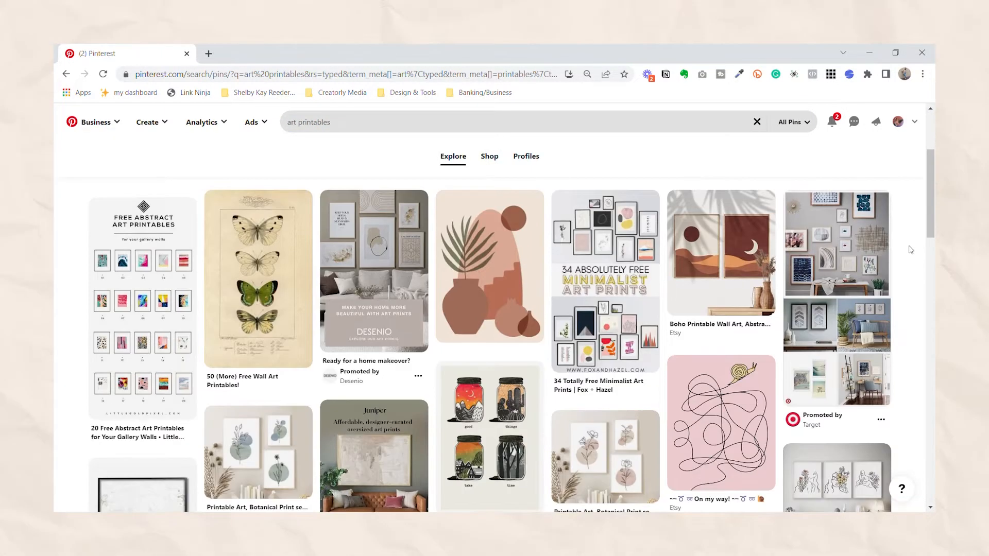
pyautogui.scroll(-3)
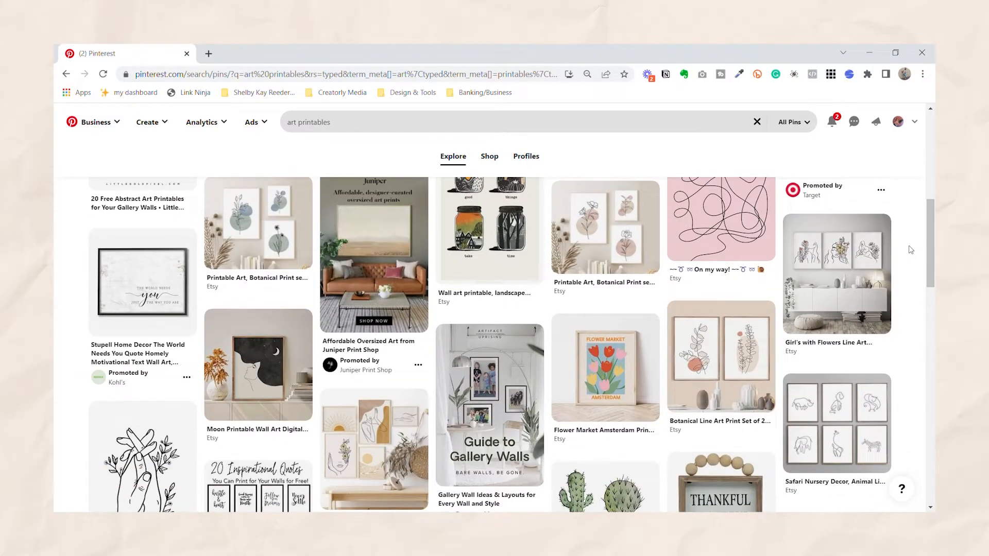
pyautogui.scroll(-3)
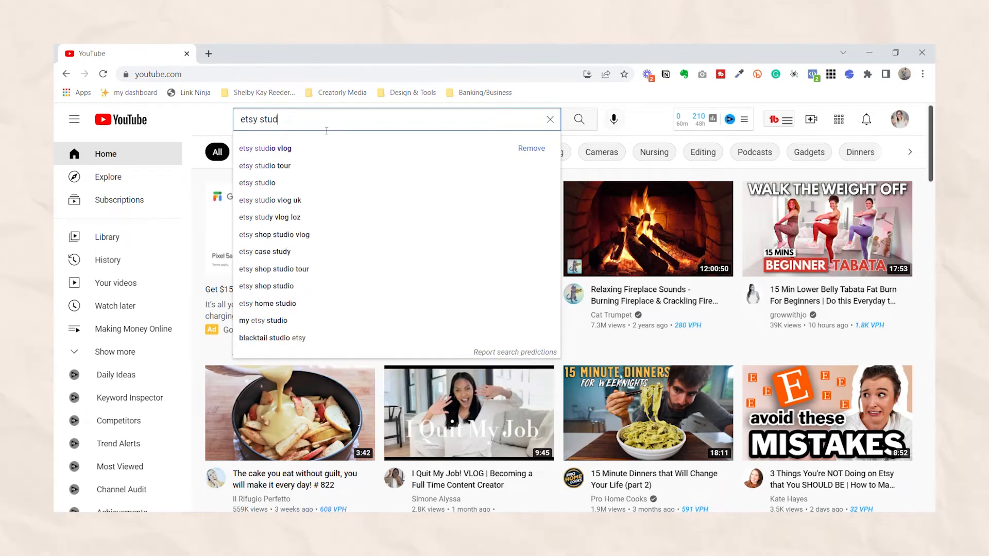
# Search YouTube for 'etsy studio vlog' and scroll through the video results.
pyautogui.click(264, 149)
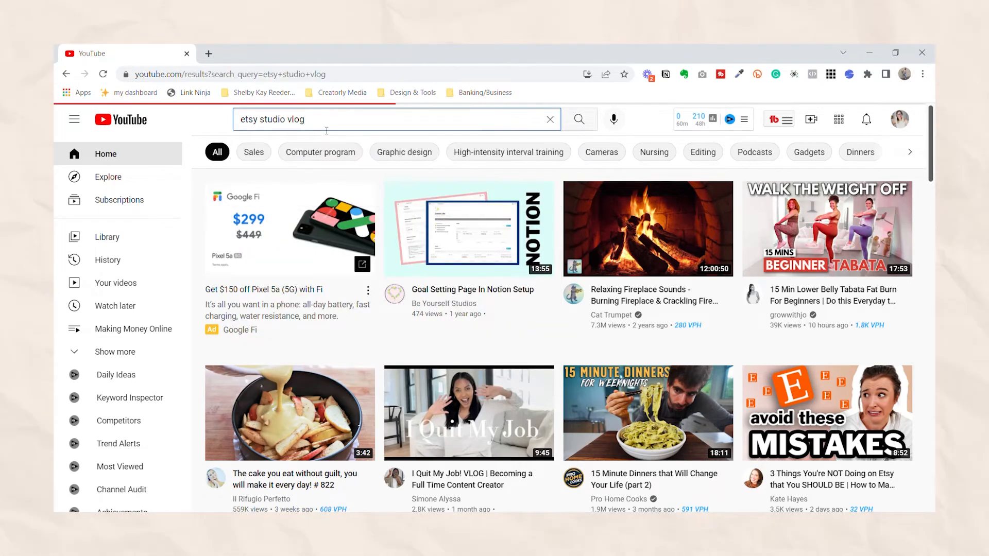
pyautogui.click(578, 119)
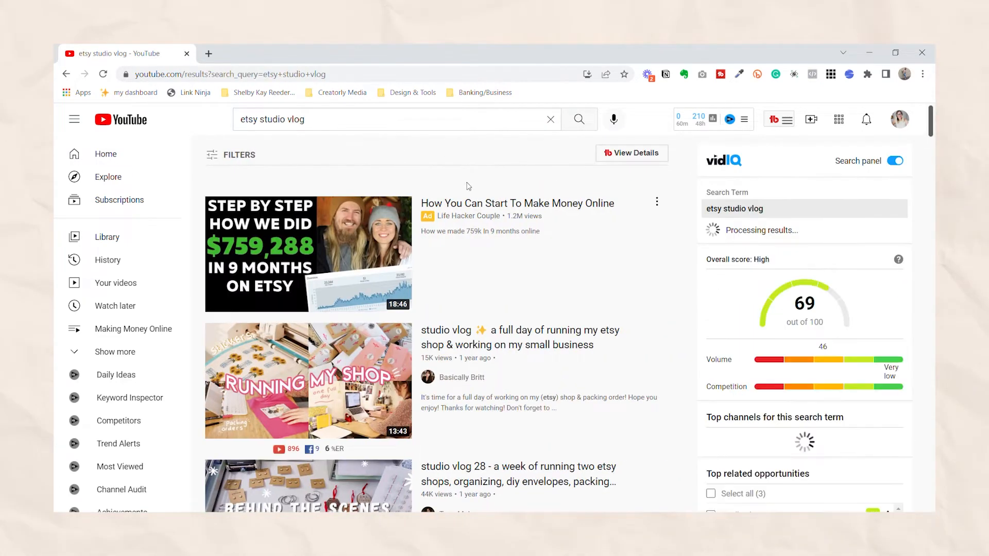
pyautogui.scroll(-3)
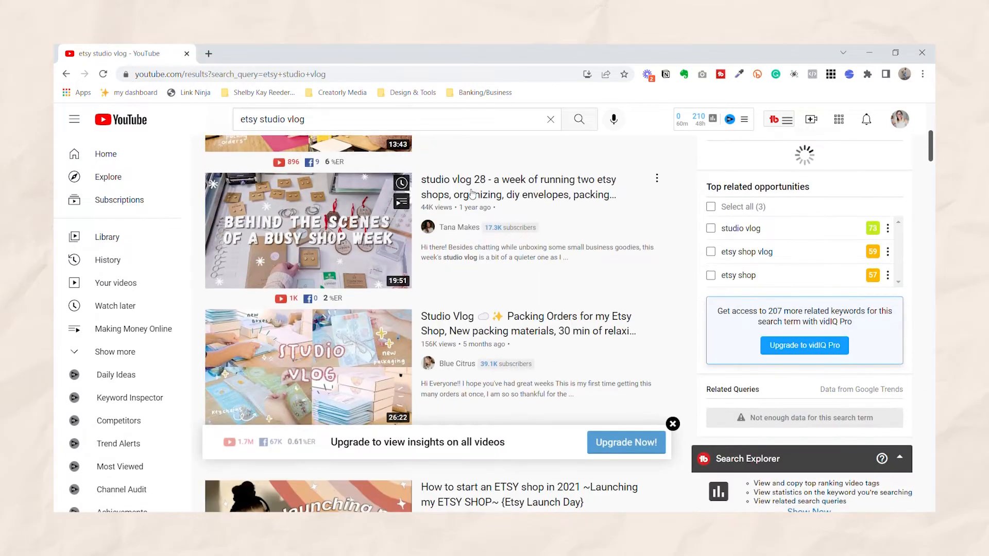
pyautogui.scroll(-3)
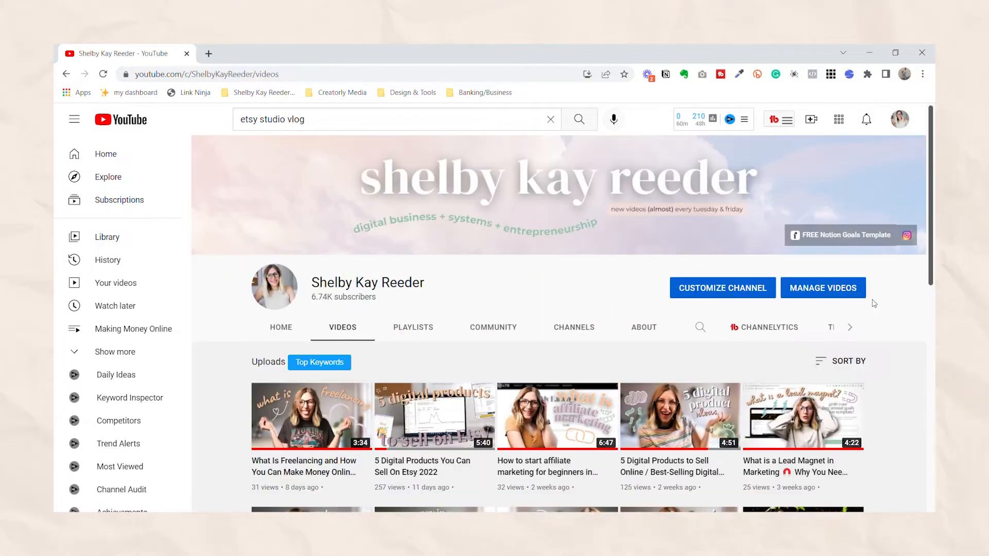
pyautogui.scroll(-3)
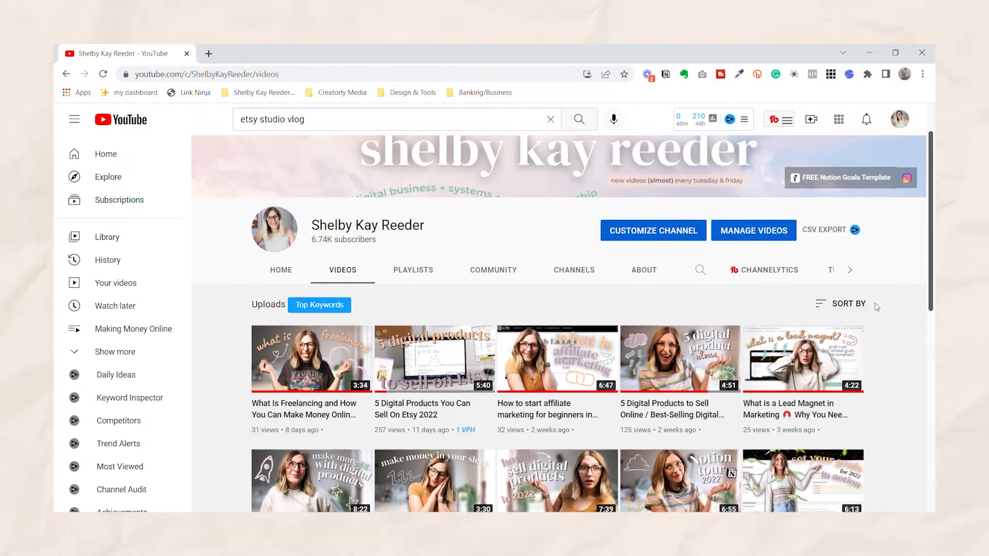
pyautogui.scroll(-3)
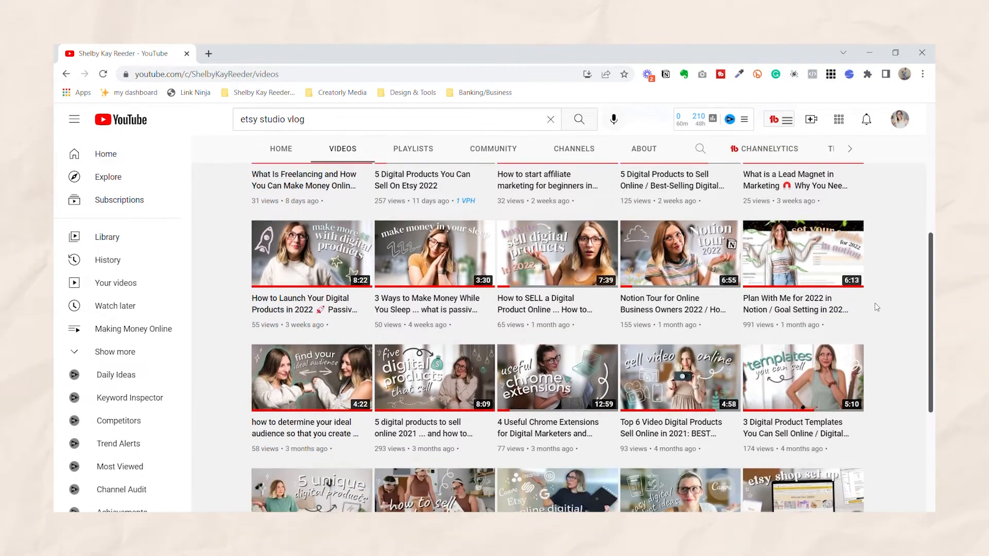
pyautogui.scroll(-3)
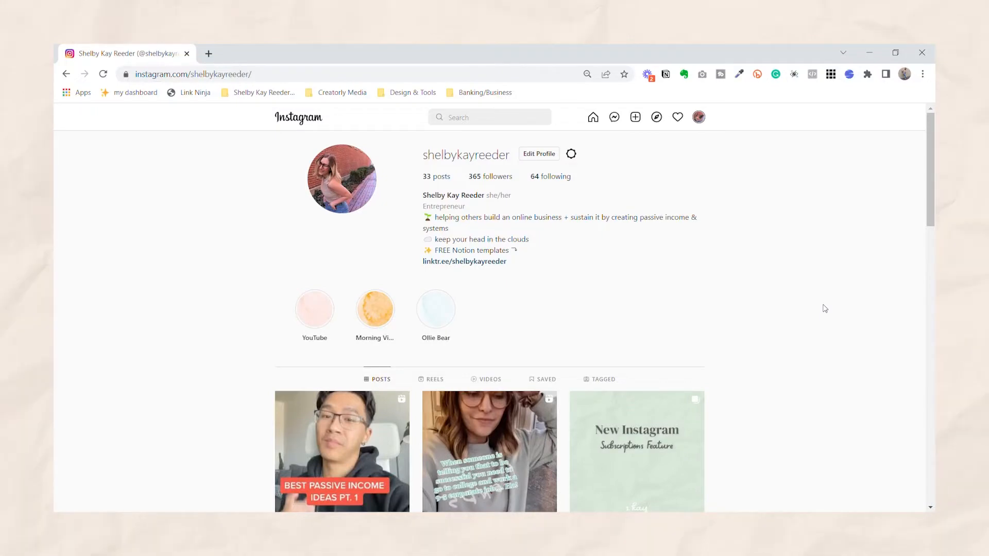
pyautogui.scroll(-3)
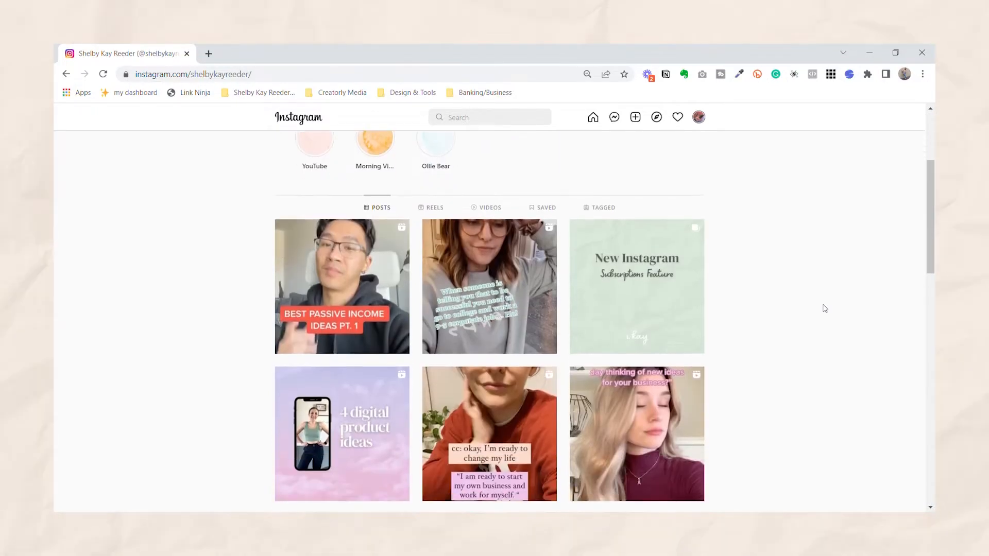
pyautogui.scroll(-3)
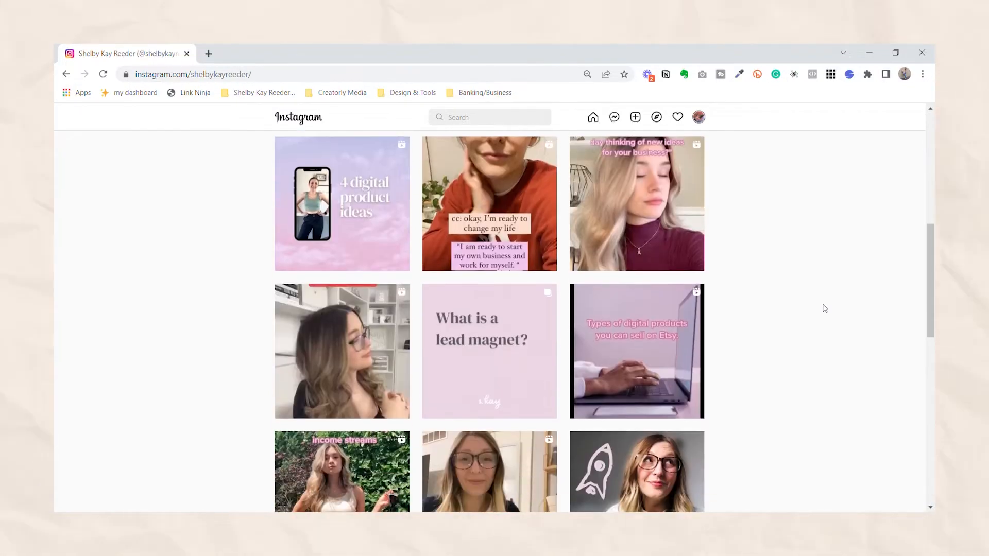
pyautogui.scroll(-3)
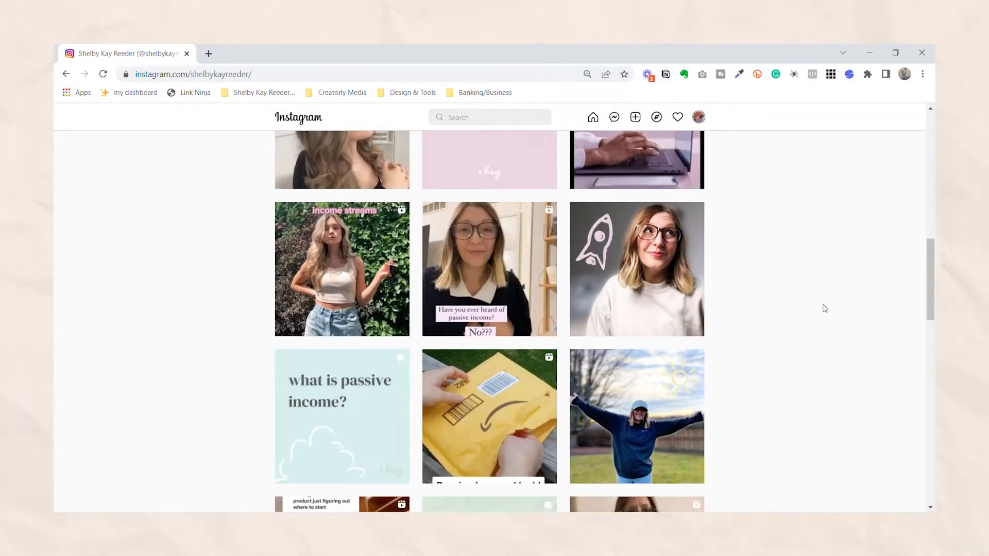
pyautogui.scroll(-3)
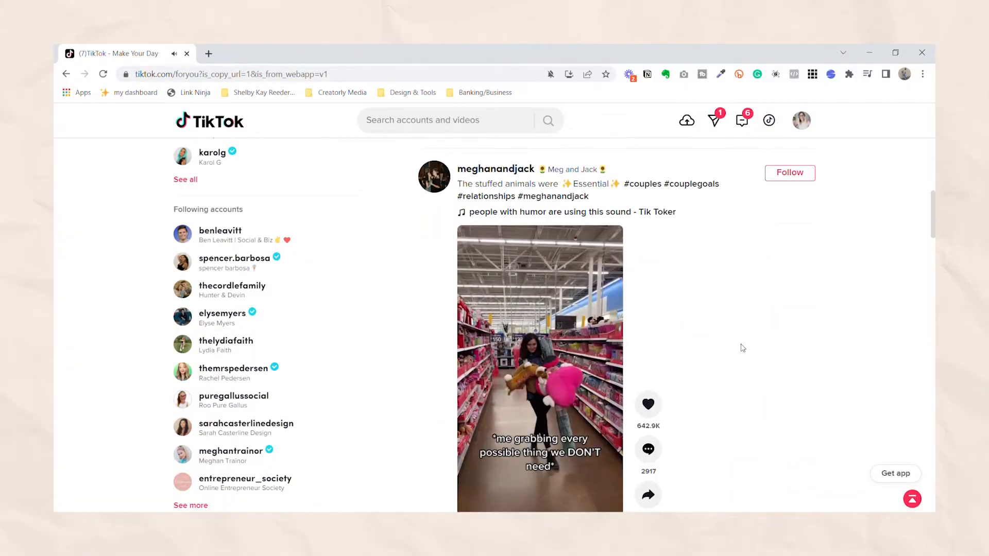
# Scroll down through several videos in the TikTok For You feed.
pyautogui.scroll(-3)
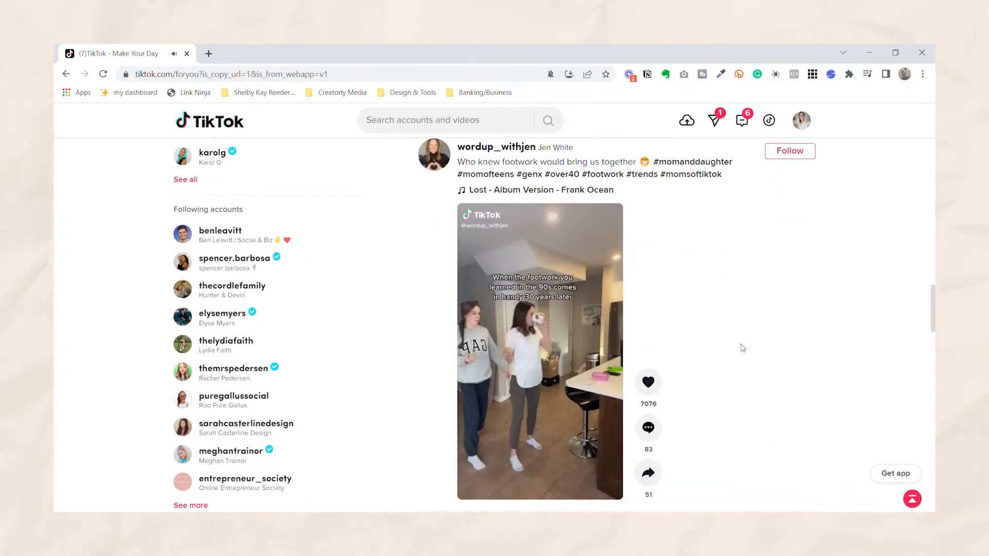
pyautogui.scroll(-3)
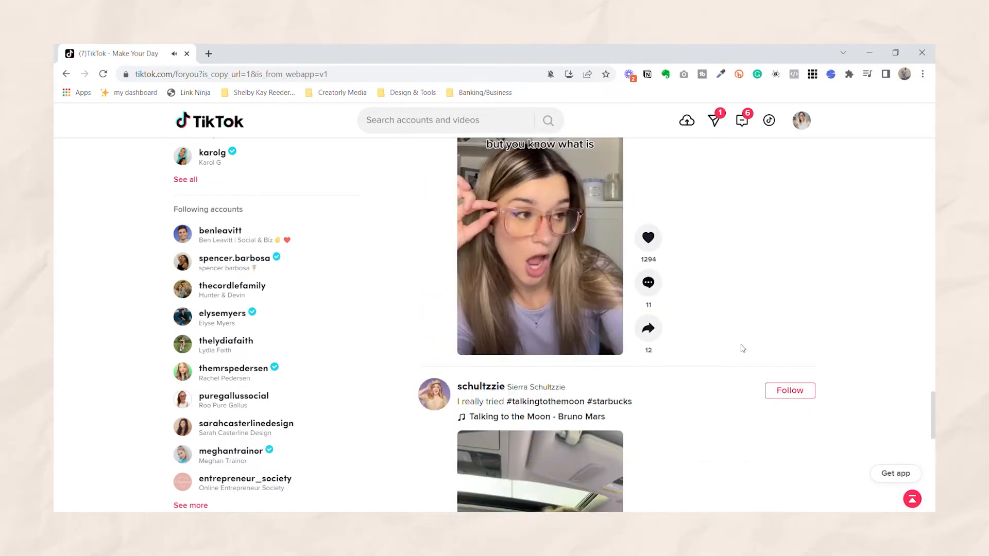
pyautogui.scroll(-3)
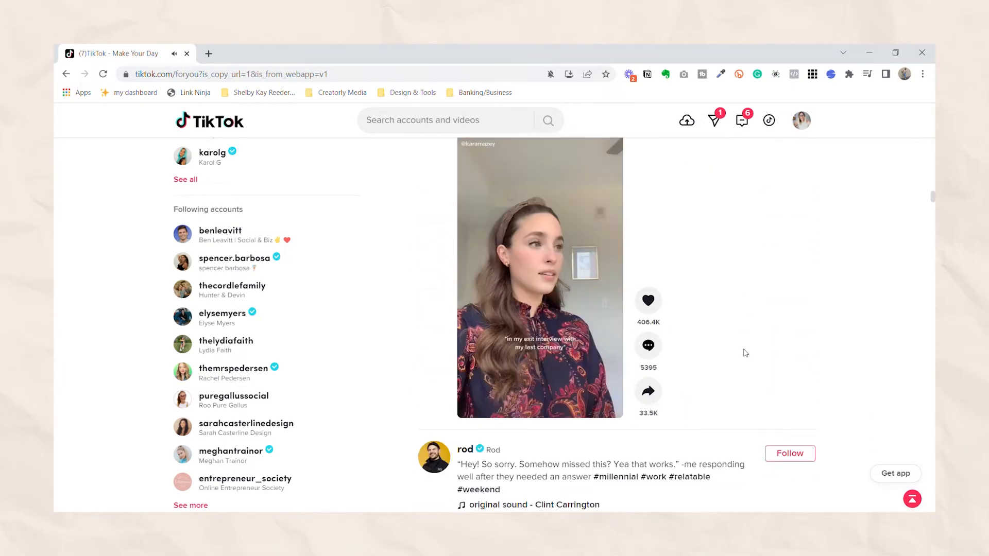
pyautogui.scroll(-3)
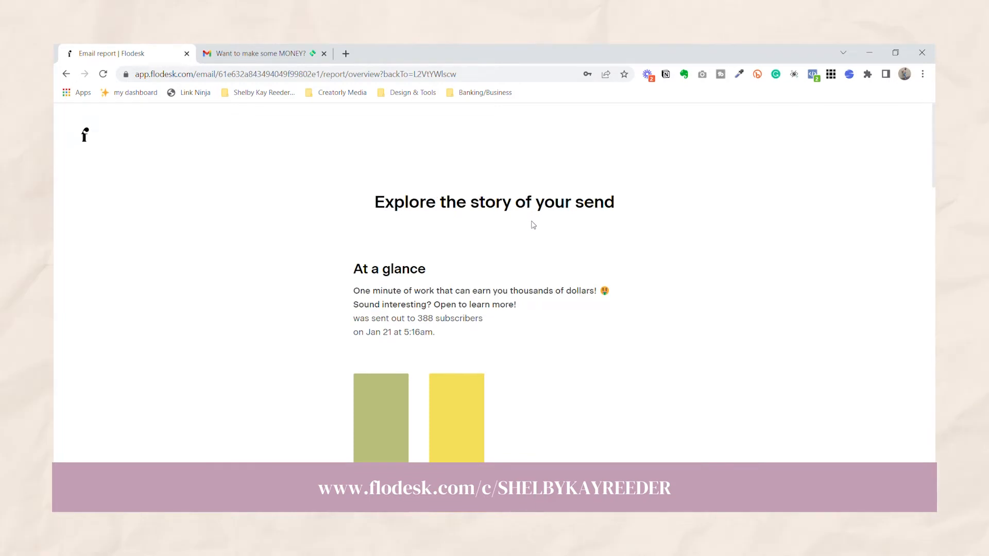
# Review the Flodesk email report's opens, clicks, devices, deliverability and unsubscribe stats.
pyautogui.scroll(-3)
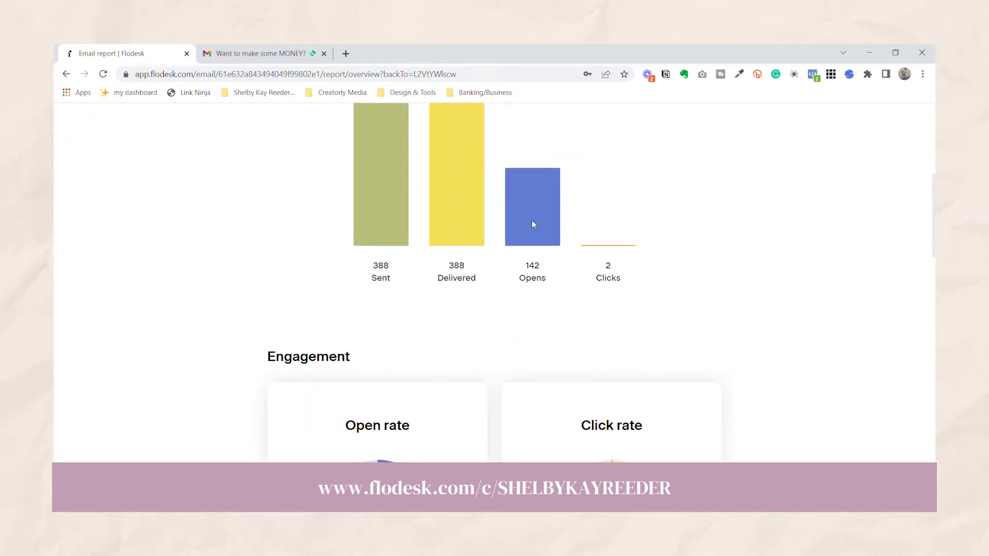
pyautogui.scroll(-3)
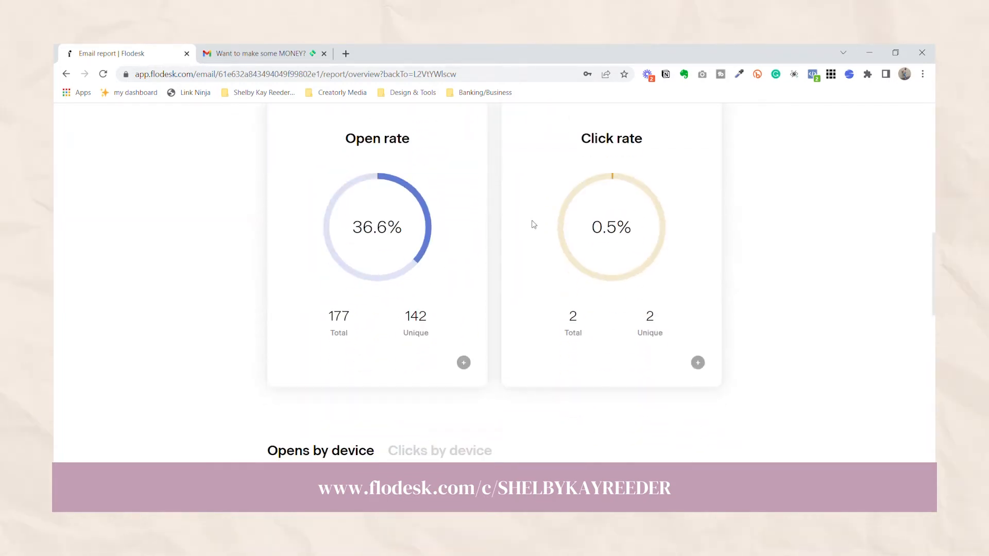
pyautogui.scroll(-3)
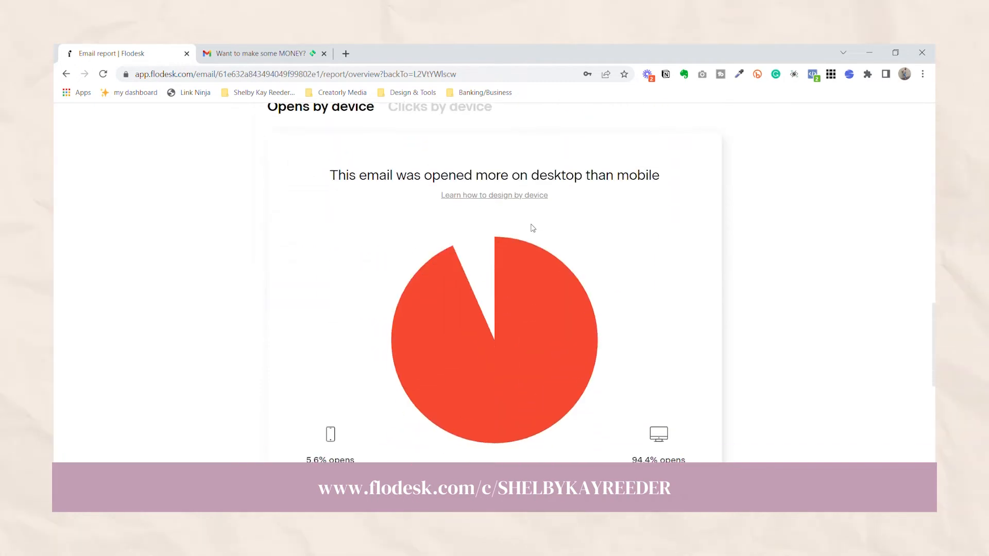
pyautogui.scroll(-3)
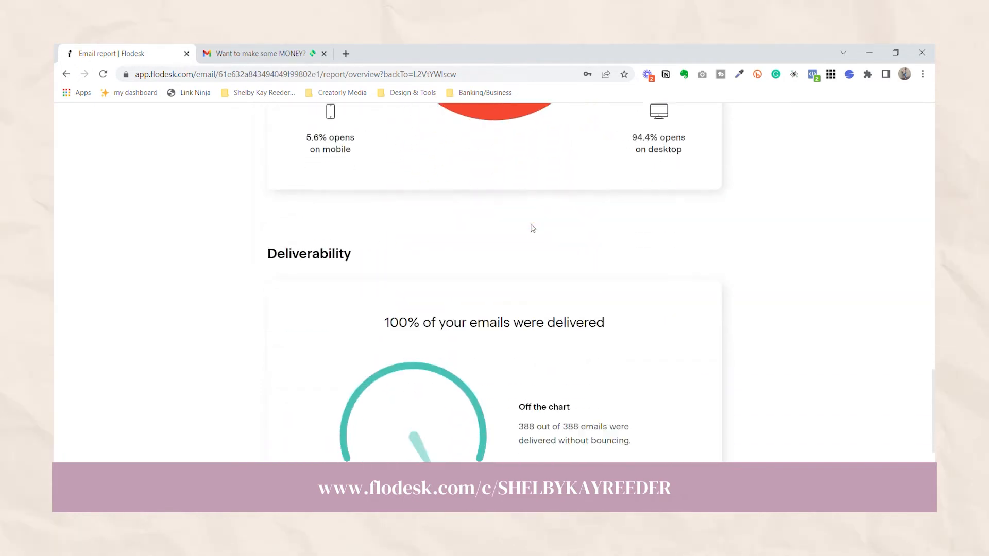
pyautogui.scroll(-3)
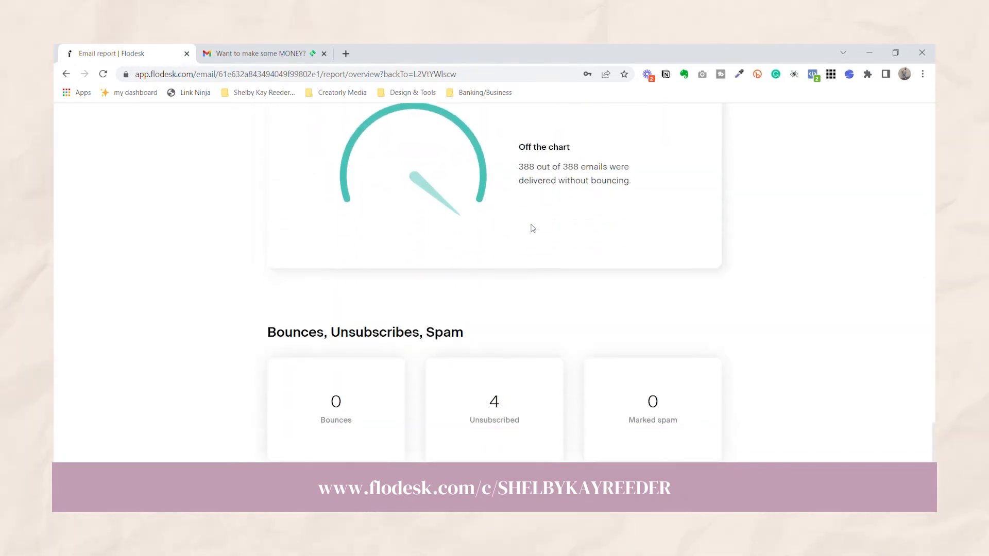
pyautogui.click(258, 53)
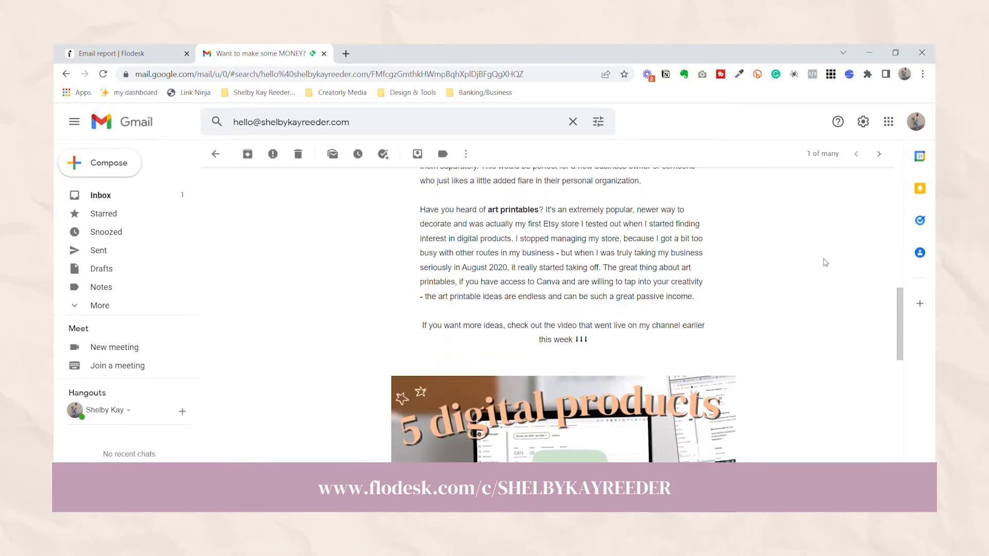
# Scroll through the 'Want to make some MONEY?' newsletter email in Gmail.
pyautogui.scroll(-3)
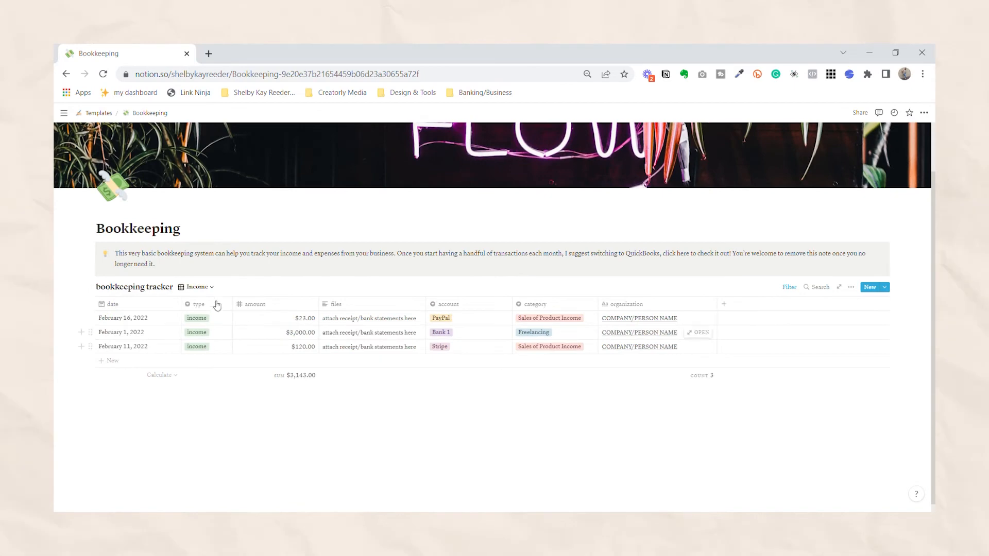
# Switch the Bookkeeping tracker to its Expenses view, showing two entries totaling -$556.
pyautogui.click(198, 287)
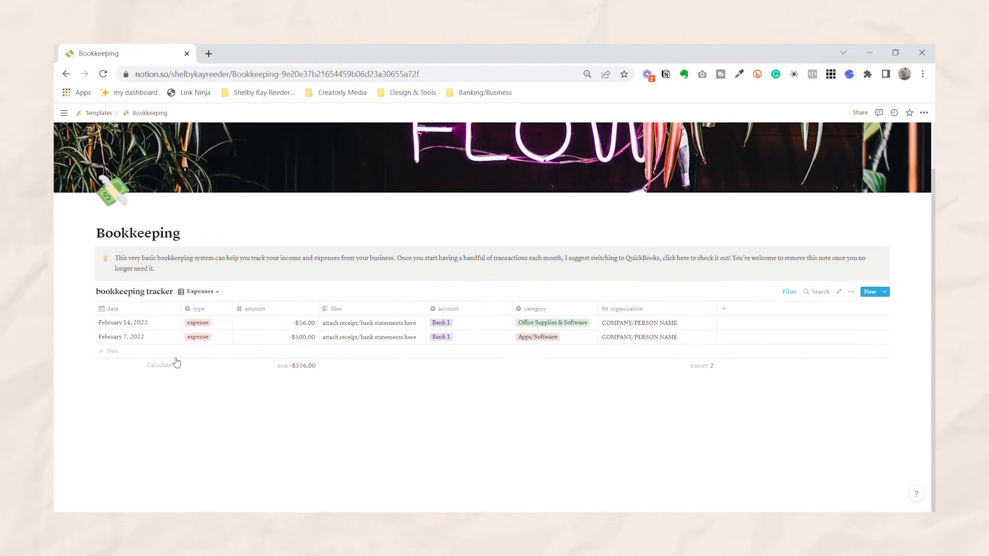